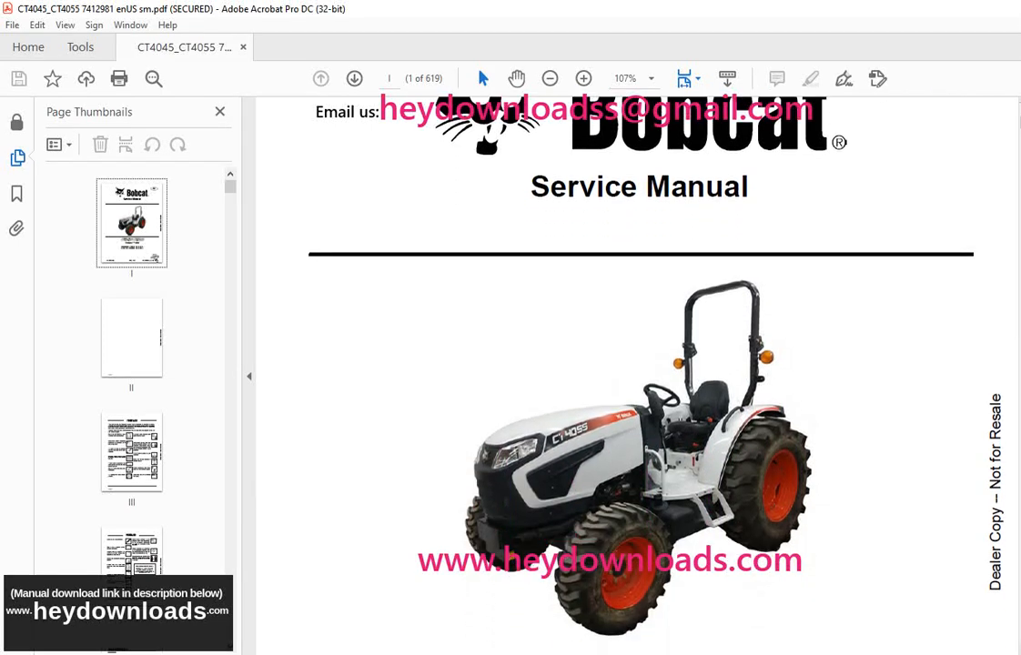
Step: Scroll from the cover page down to the Table of Contents on page V, through Chapter 12 Index
{"action": "scroll", "scroll_direction": "down", "scroll_amount": 3}
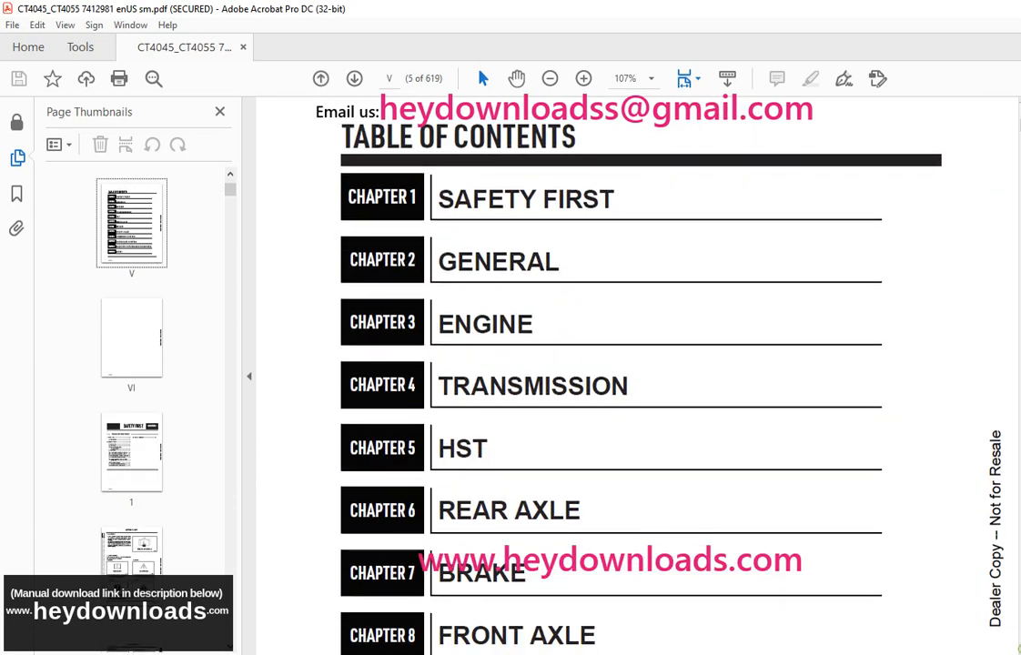
{"action": "scroll", "scroll_direction": "down", "scroll_amount": 3}
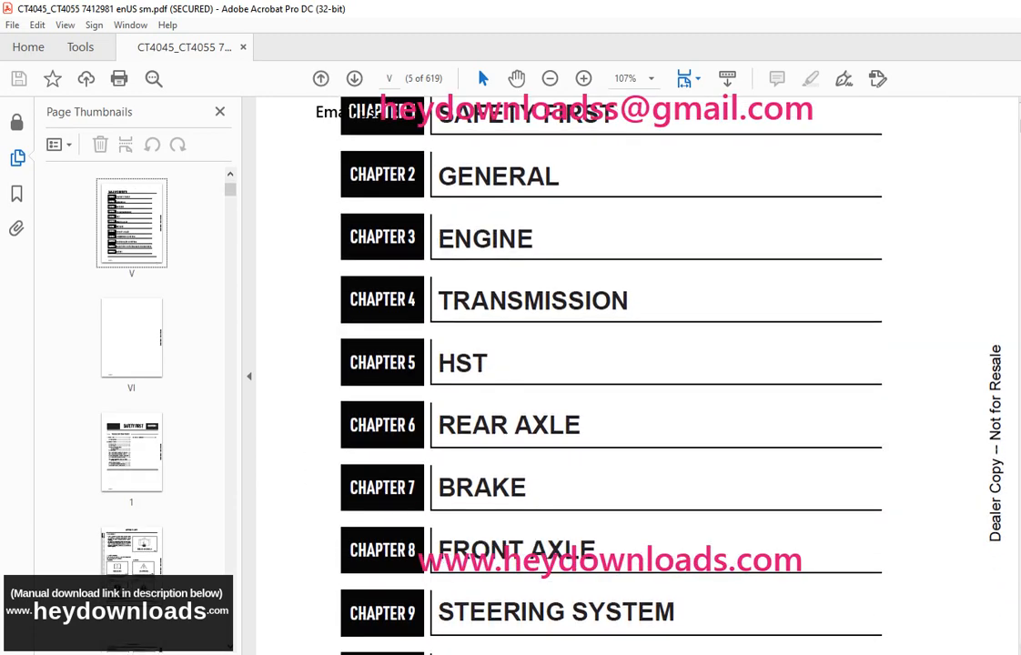
{"action": "scroll", "scroll_direction": "down", "scroll_amount": 3}
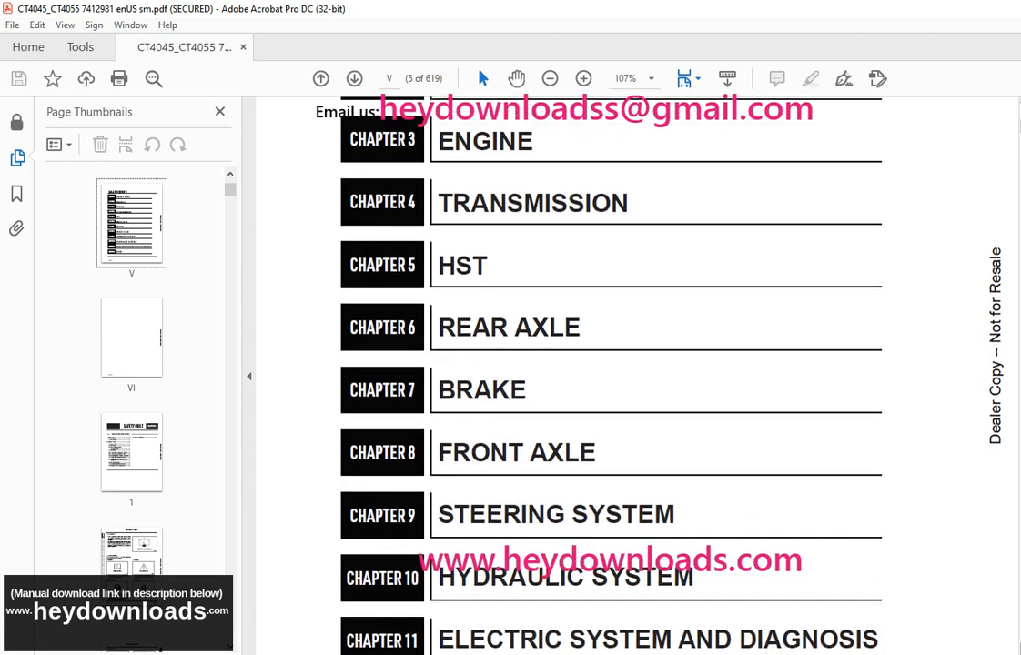
{"action": "scroll", "scroll_direction": "down", "scroll_amount": 3}
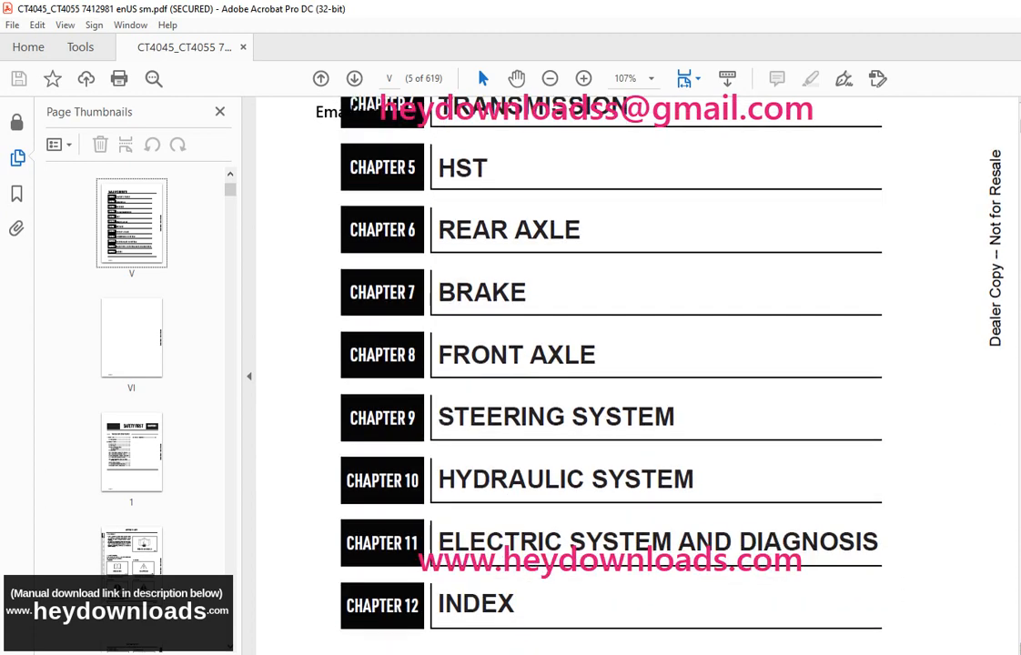
Step: Jump to page IV and browse the tractor exterior view and specification dimensions through page VIII
{"action": "left_click", "coordinate": [131, 410]}
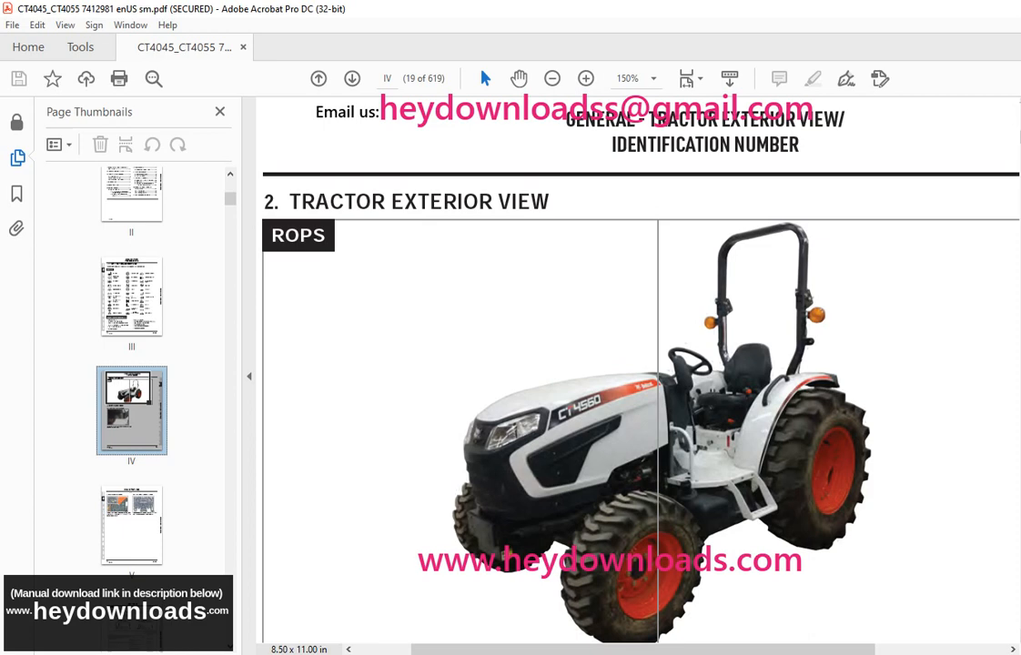
{"action": "scroll", "scroll_direction": "down", "scroll_amount": 3}
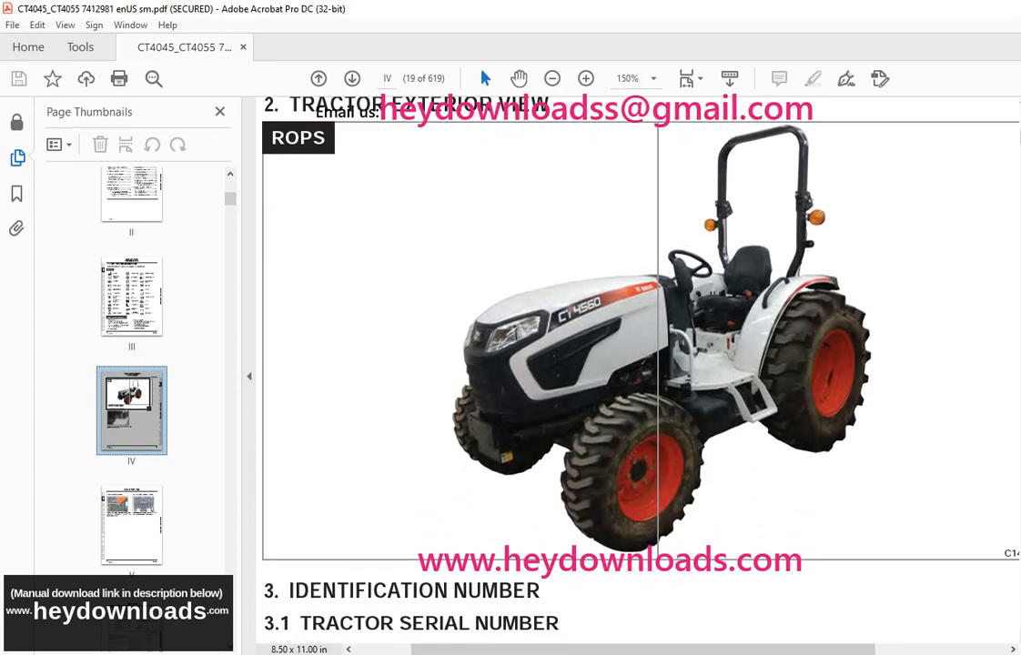
{"action": "scroll", "scroll_direction": "down", "scroll_amount": 3}
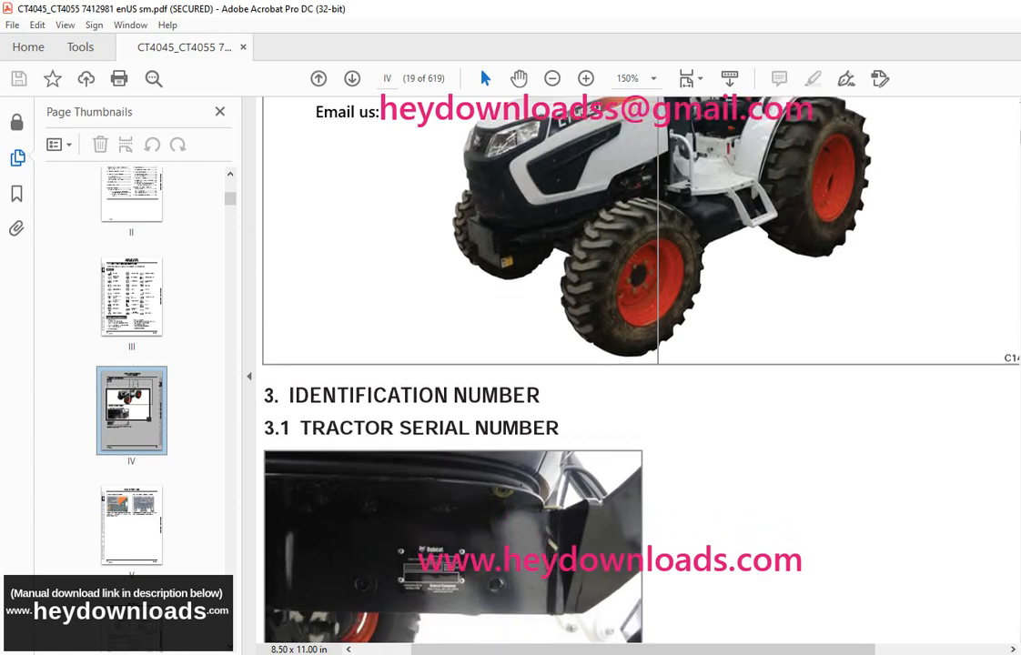
{"action": "scroll", "scroll_direction": "down", "scroll_amount": 3}
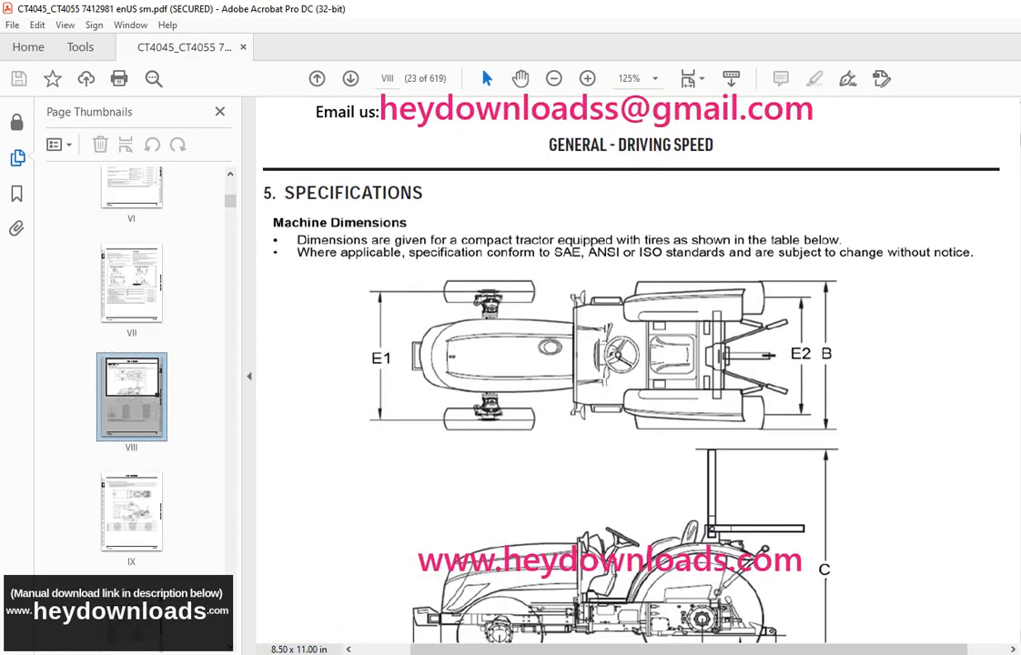
{"action": "scroll", "scroll_direction": "down", "scroll_amount": 3}
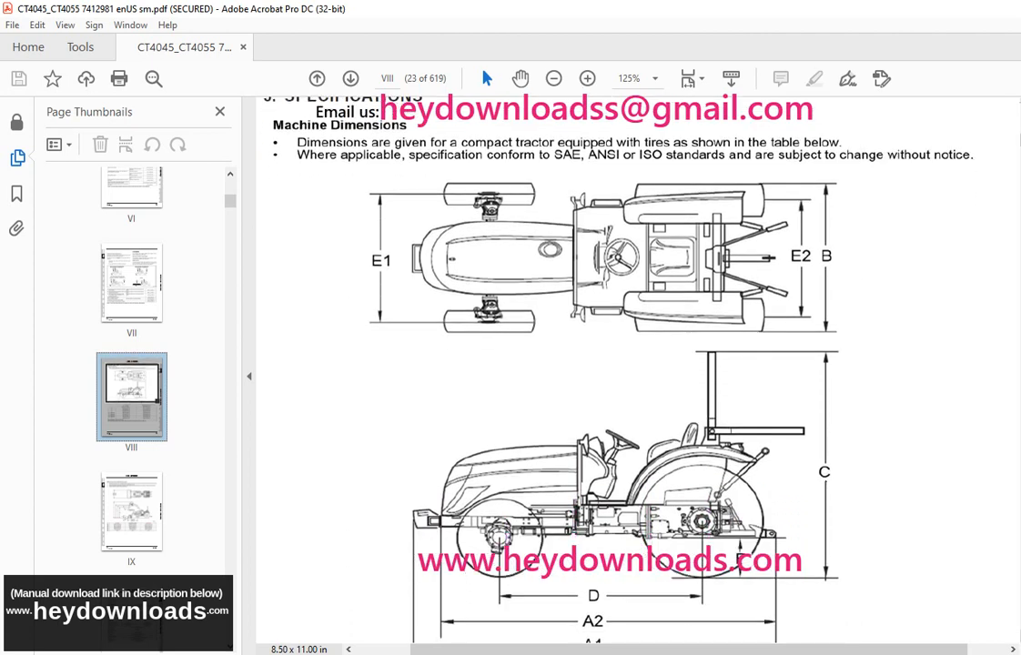
{"action": "scroll", "scroll_direction": "down", "scroll_amount": 3}
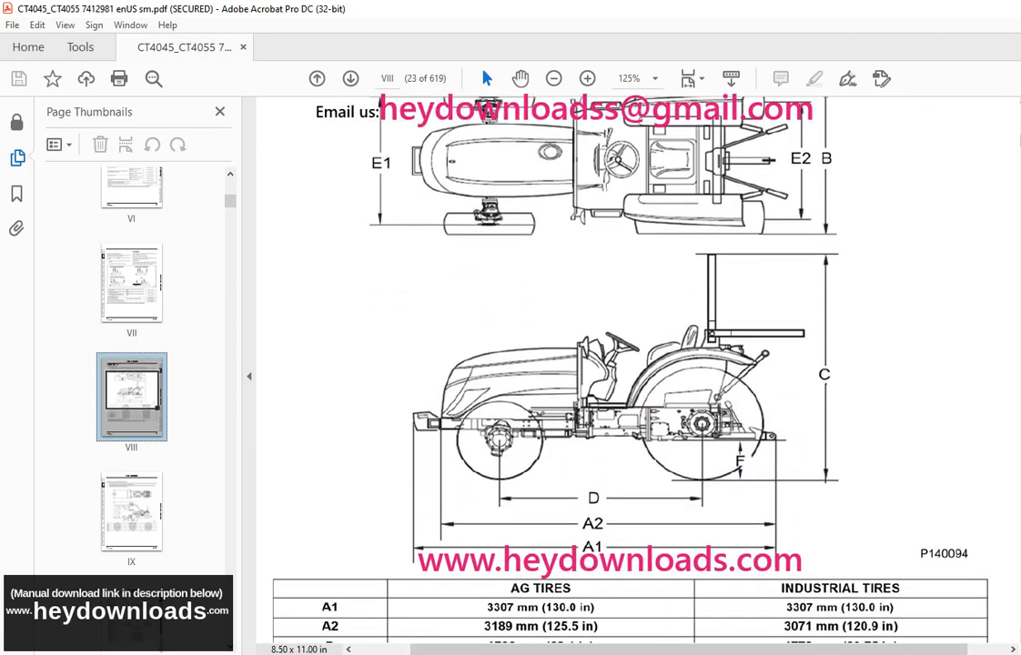
Step: Jump to page XVI showing the rear axle gear arrangement diagram
{"action": "left_click", "coordinate": [131, 368]}
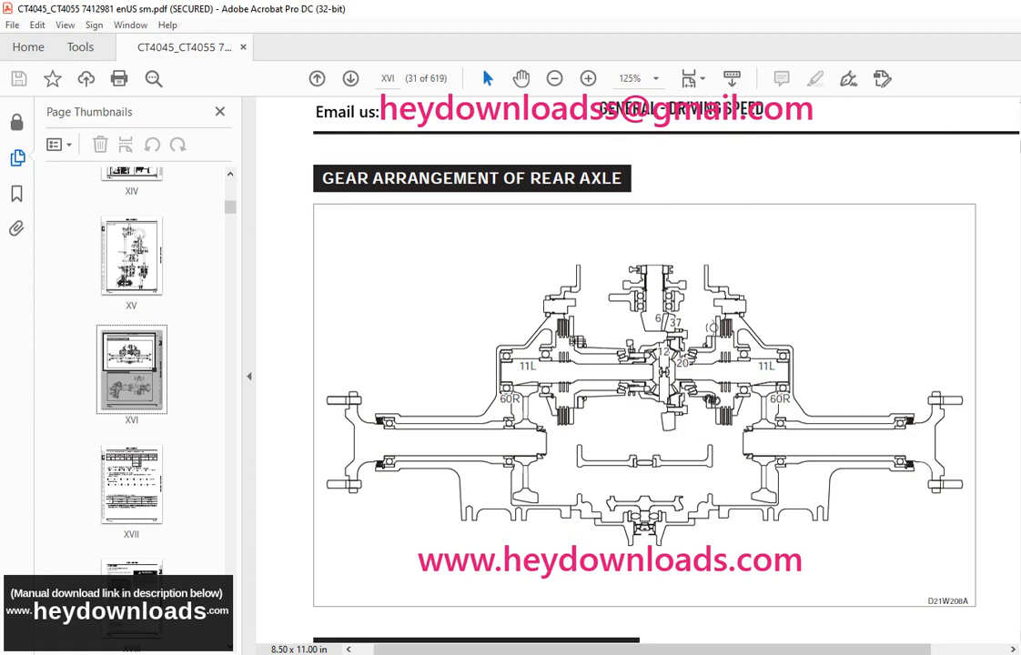
Step: Scroll through engine exploded views on pages 39 and 42 to the transmission front wheel drive & QT diagram on page 8
{"action": "scroll", "scroll_direction": "down", "scroll_amount": 3}
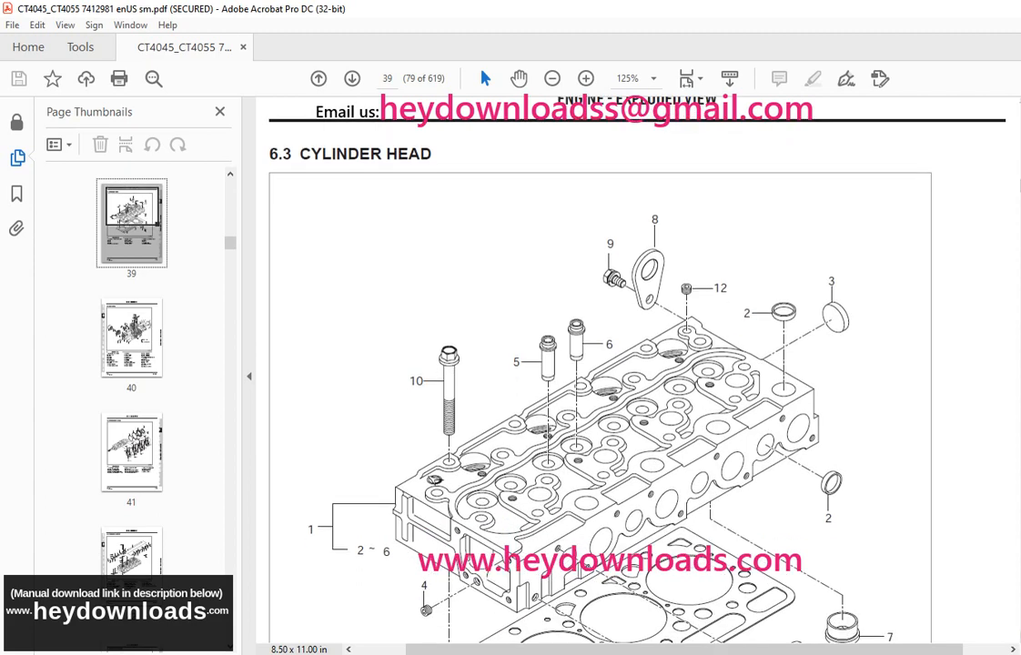
{"action": "scroll", "scroll_direction": "down", "scroll_amount": 3}
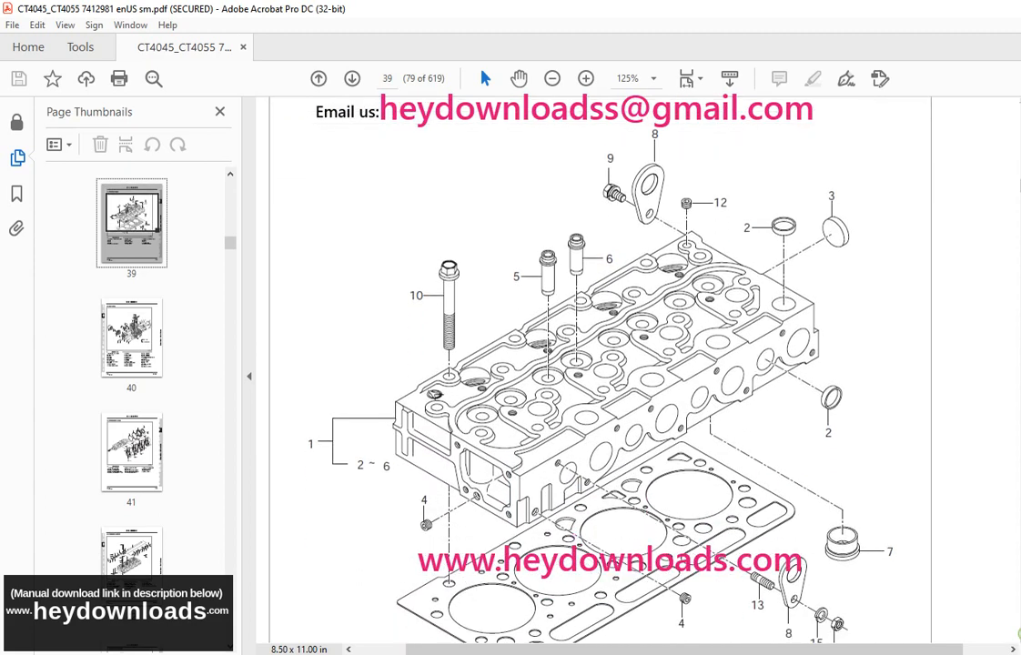
{"action": "scroll", "scroll_direction": "down", "scroll_amount": 3}
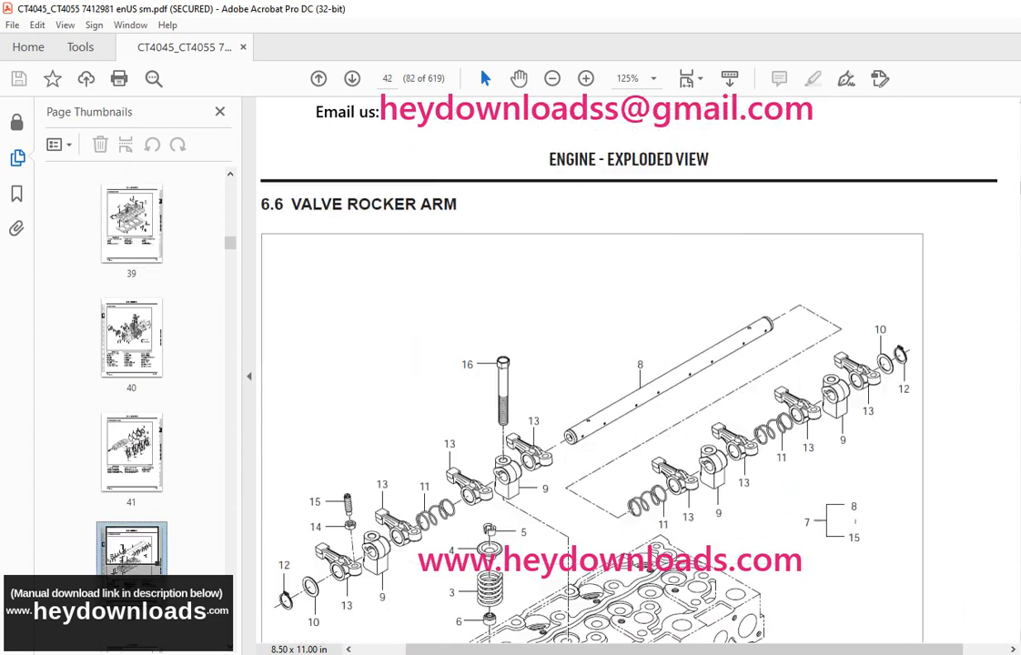
{"action": "scroll", "scroll_direction": "down", "scroll_amount": 3}
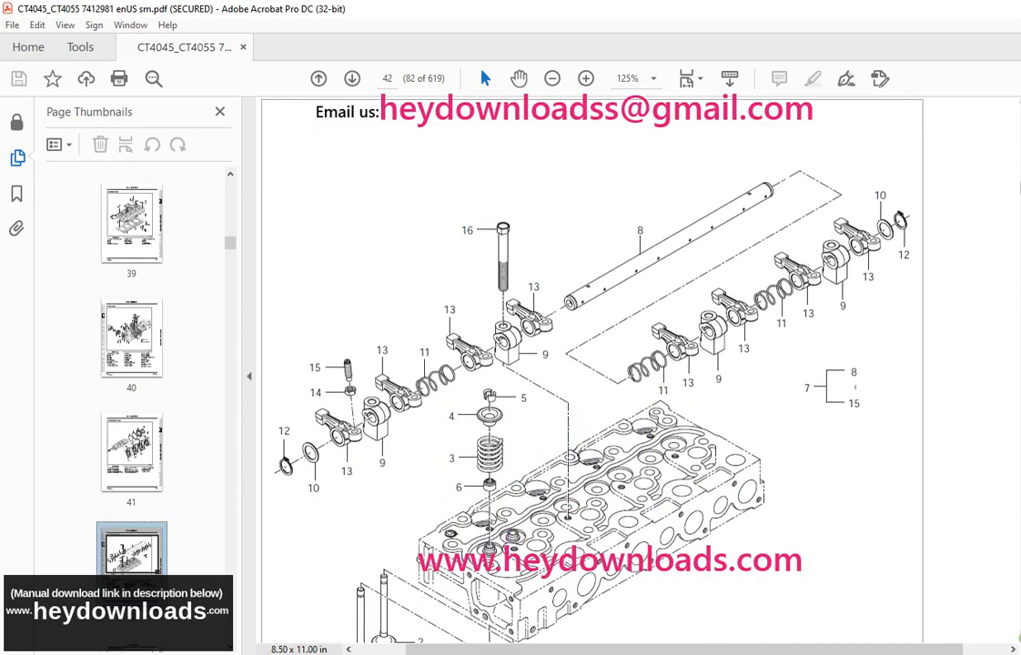
{"action": "scroll", "scroll_direction": "down", "scroll_amount": 3}
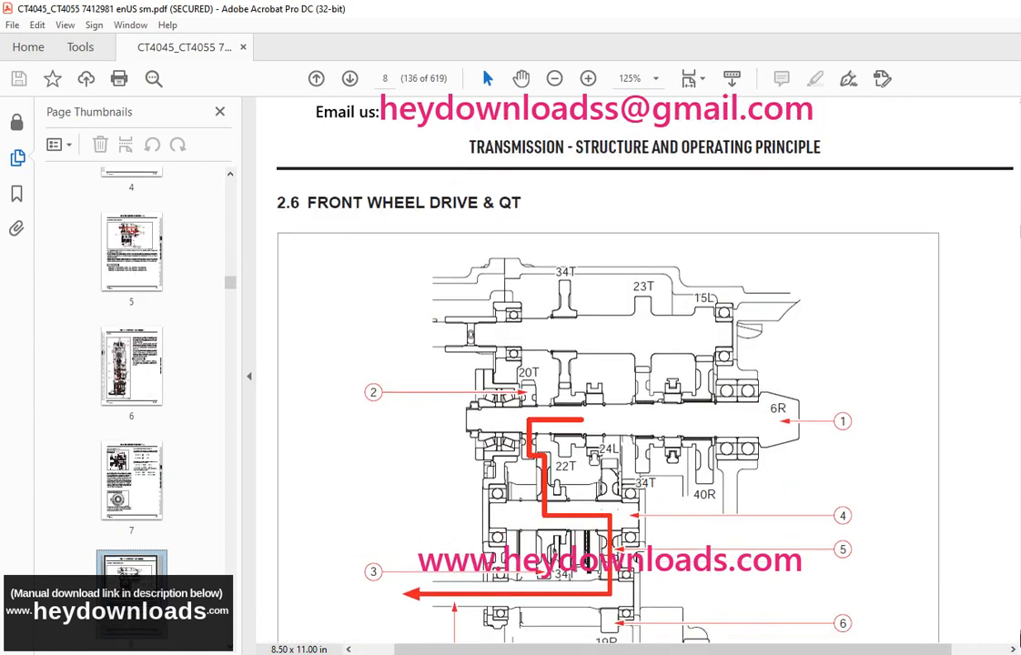
Step: Scroll through transmission pages 8, 14 and 28 with spiral bevel pinion shaft and PTO clutch views
{"action": "scroll", "scroll_direction": "down", "scroll_amount": 3}
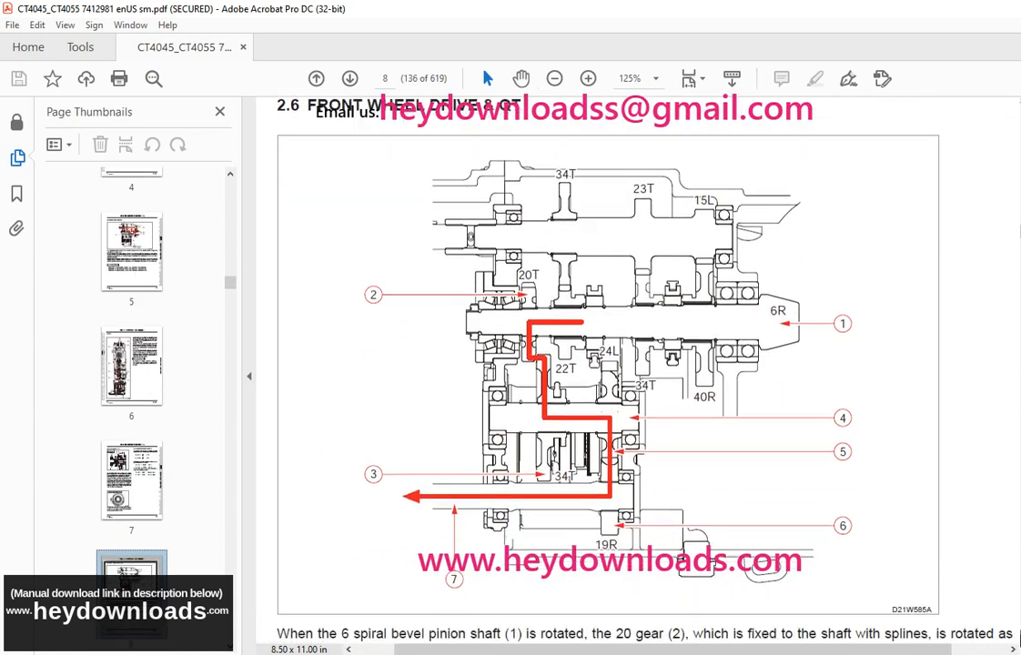
{"action": "scroll", "scroll_direction": "down", "scroll_amount": 3}
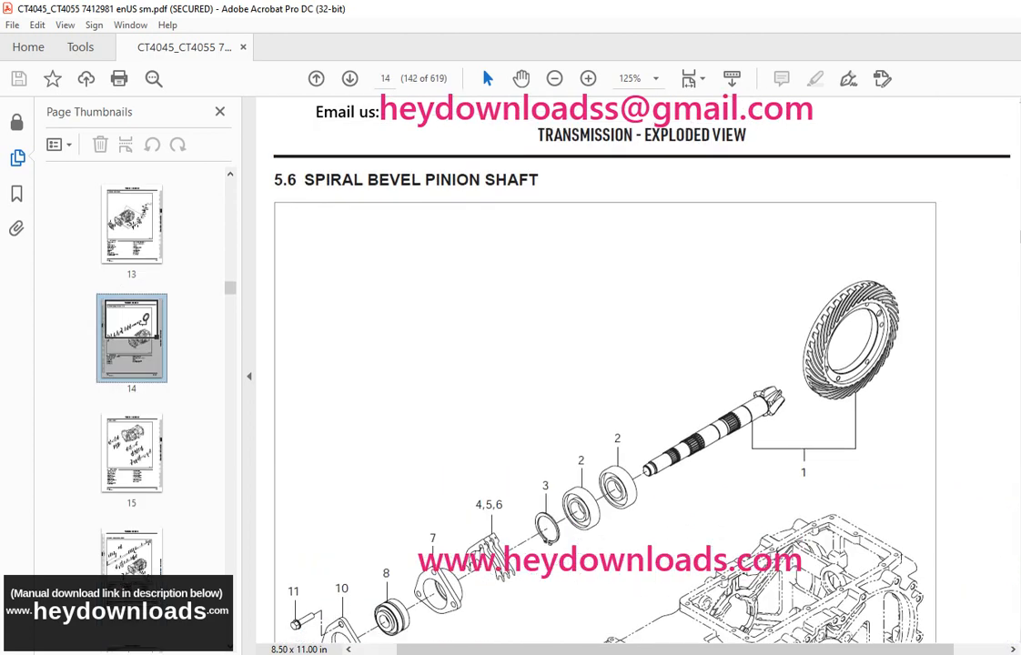
{"action": "scroll", "scroll_direction": "down", "scroll_amount": 3}
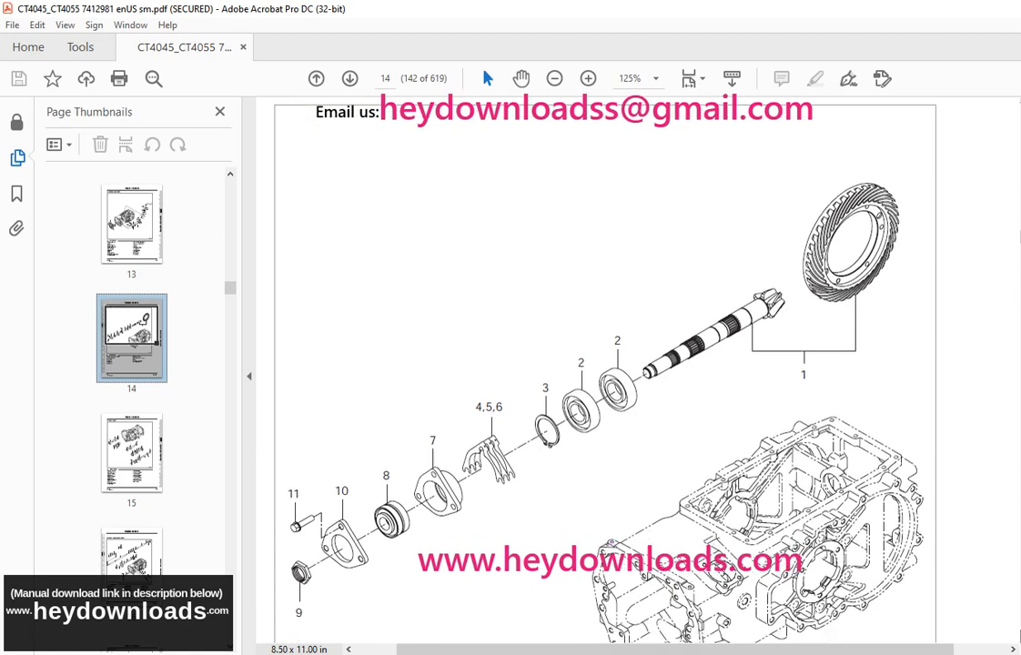
{"action": "scroll", "scroll_direction": "down", "scroll_amount": 3}
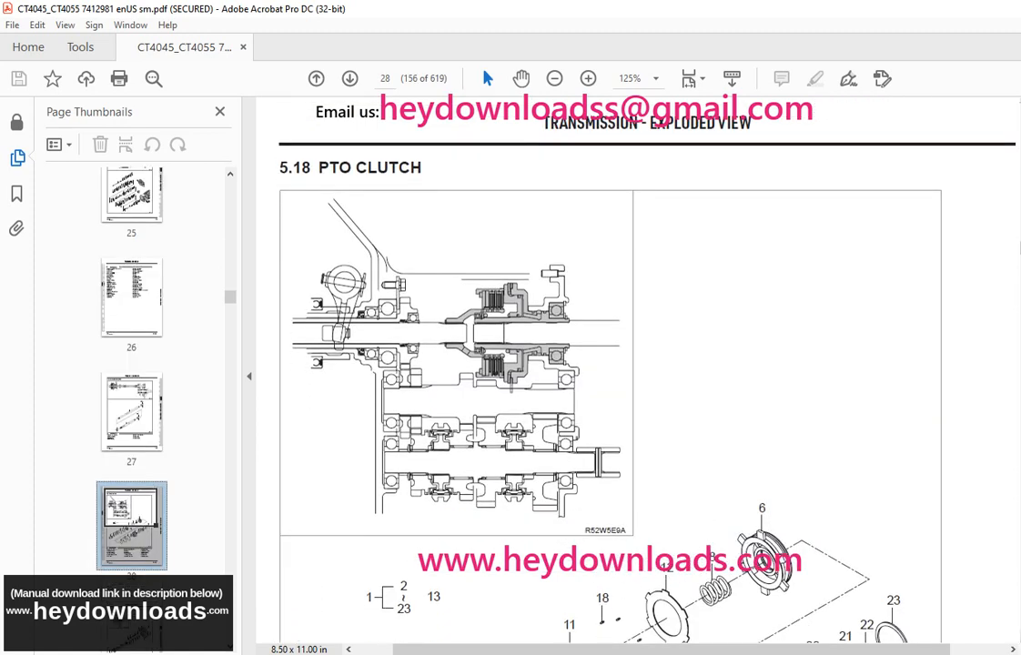
Step: Continue to page 193 (607 of 619), the MAF air inlet circuit check table in the Electric System chapter
{"action": "scroll", "scroll_direction": "down", "scroll_amount": 3}
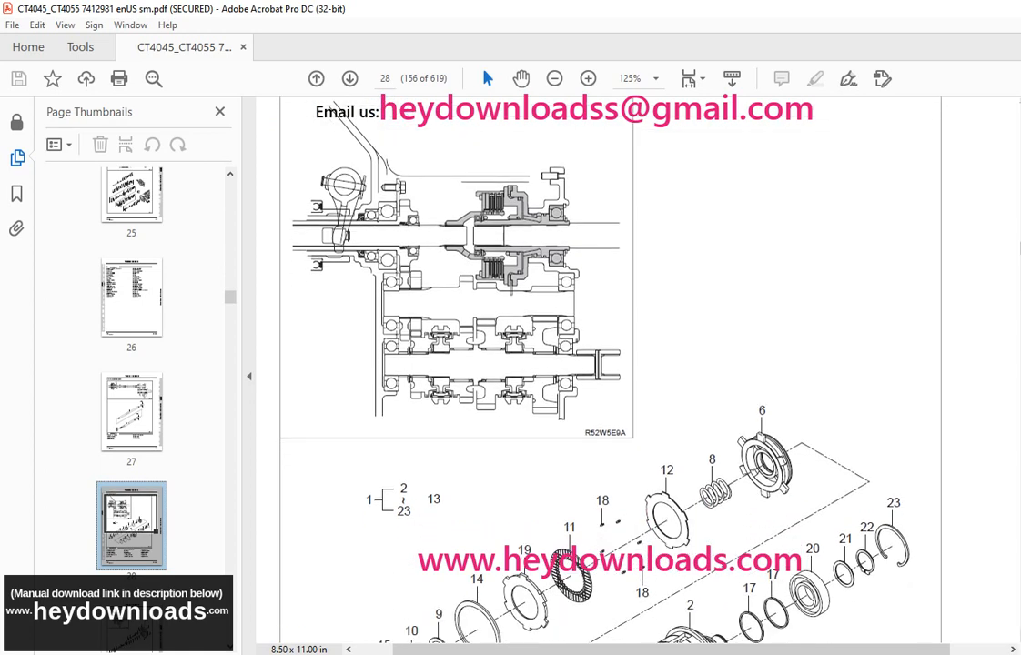
{"action": "scroll", "scroll_direction": "down", "scroll_amount": 3}
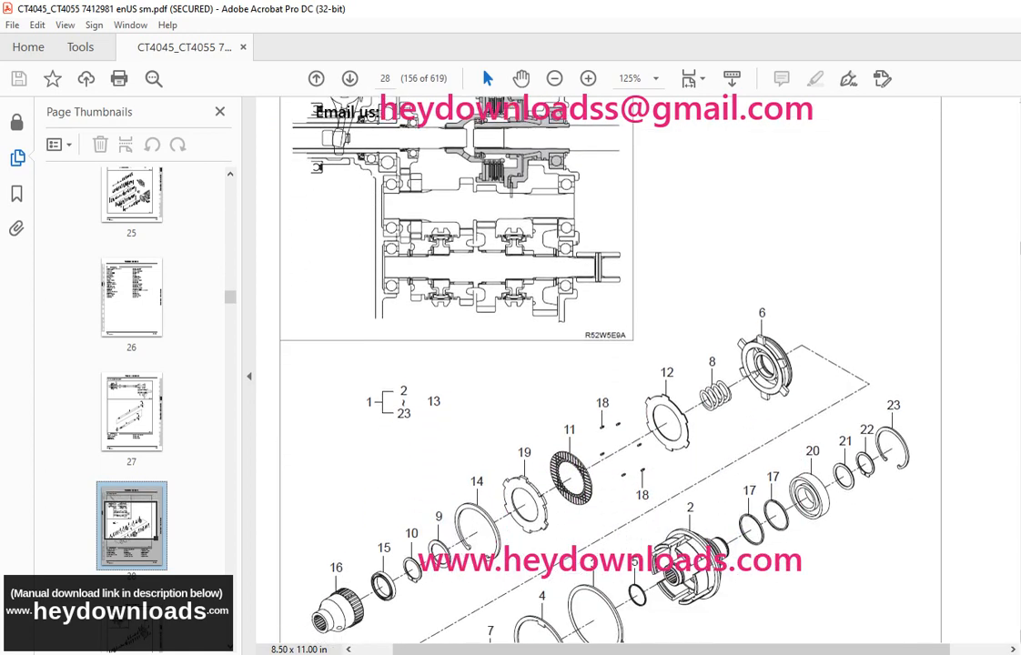
{"action": "scroll", "scroll_direction": "down", "scroll_amount": 3}
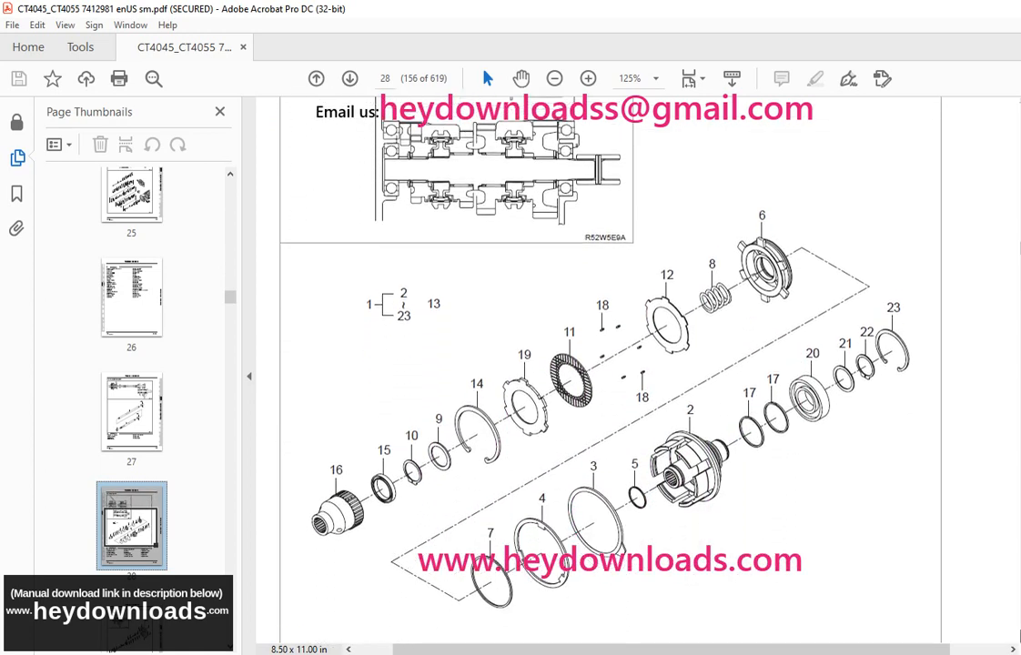
{"action": "scroll", "scroll_direction": "down", "scroll_amount": 3}
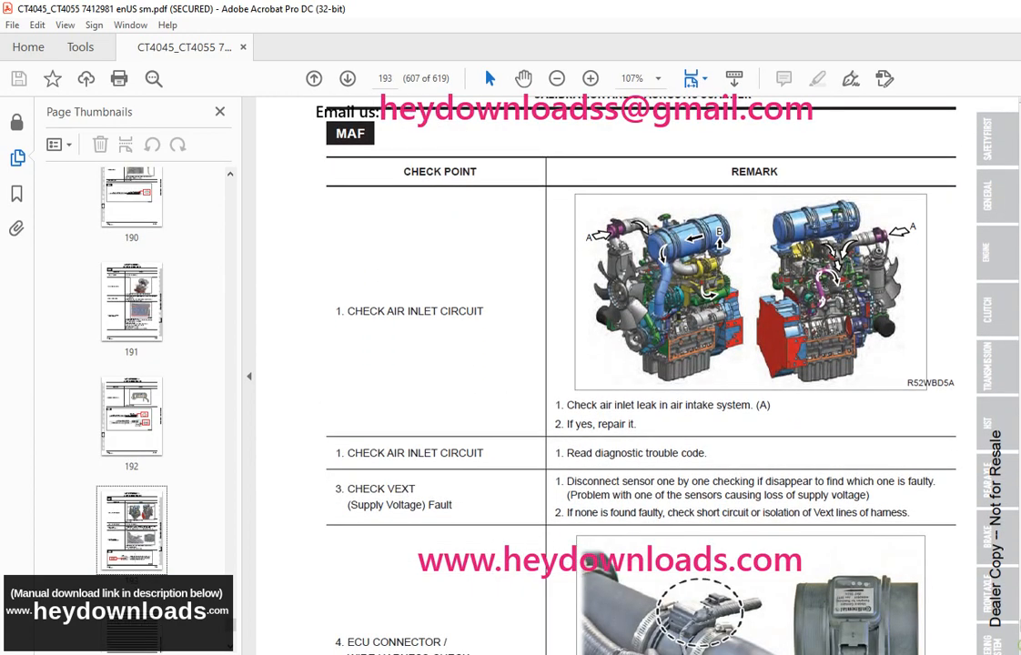
Step: Scroll down page 193 to the ECU connector/wire harness check and T-MAF wiring diagram at the footer
{"action": "scroll", "scroll_direction": "down", "scroll_amount": 3}
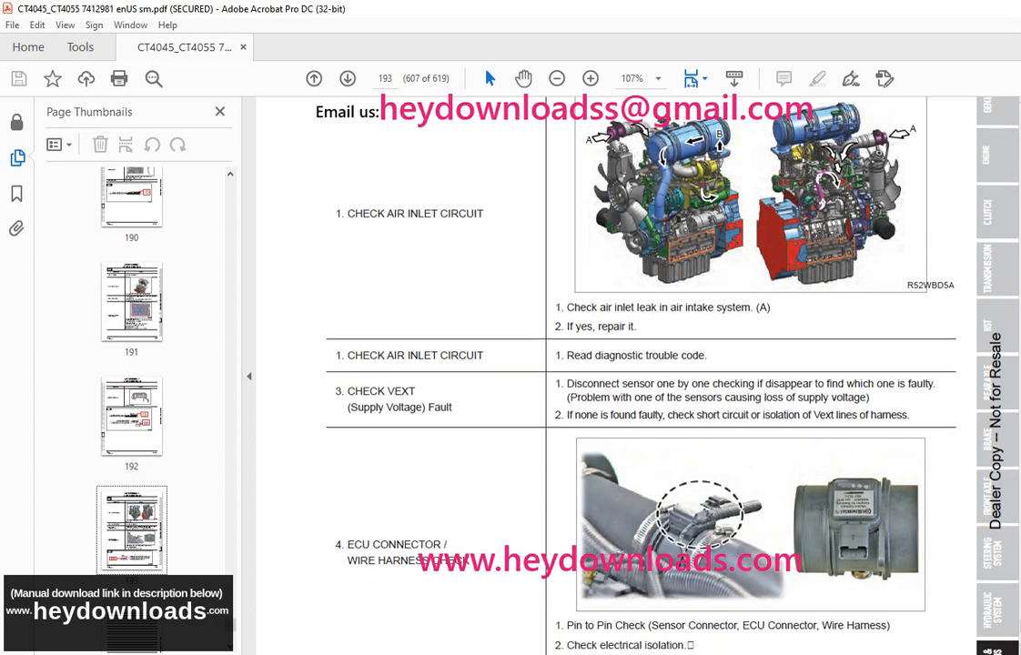
{"action": "scroll", "scroll_direction": "down", "scroll_amount": 3}
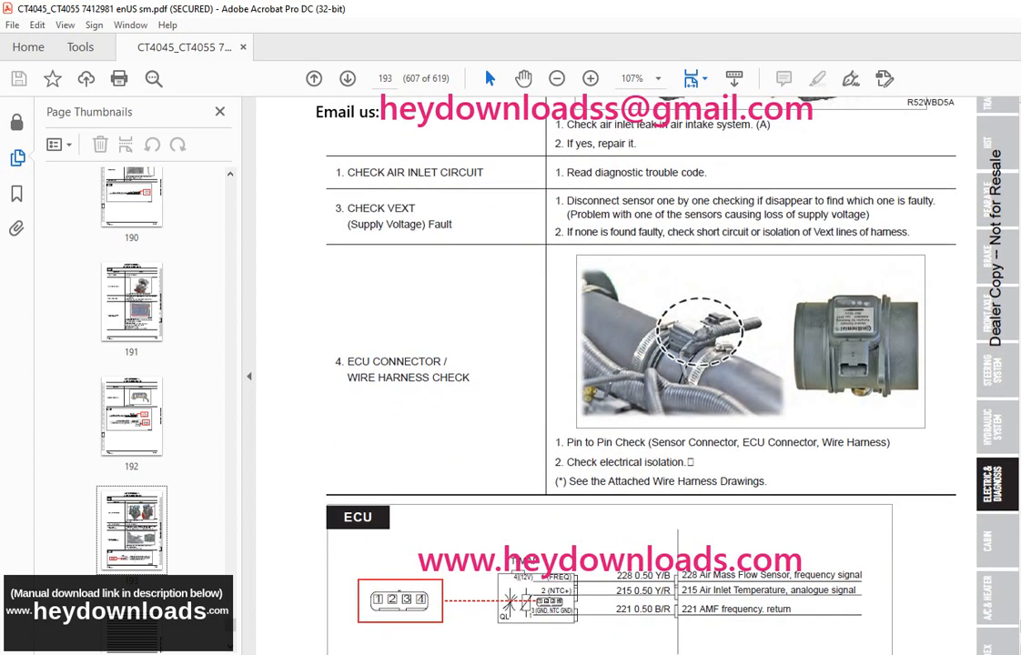
{"action": "scroll", "scroll_direction": "down", "scroll_amount": 3}
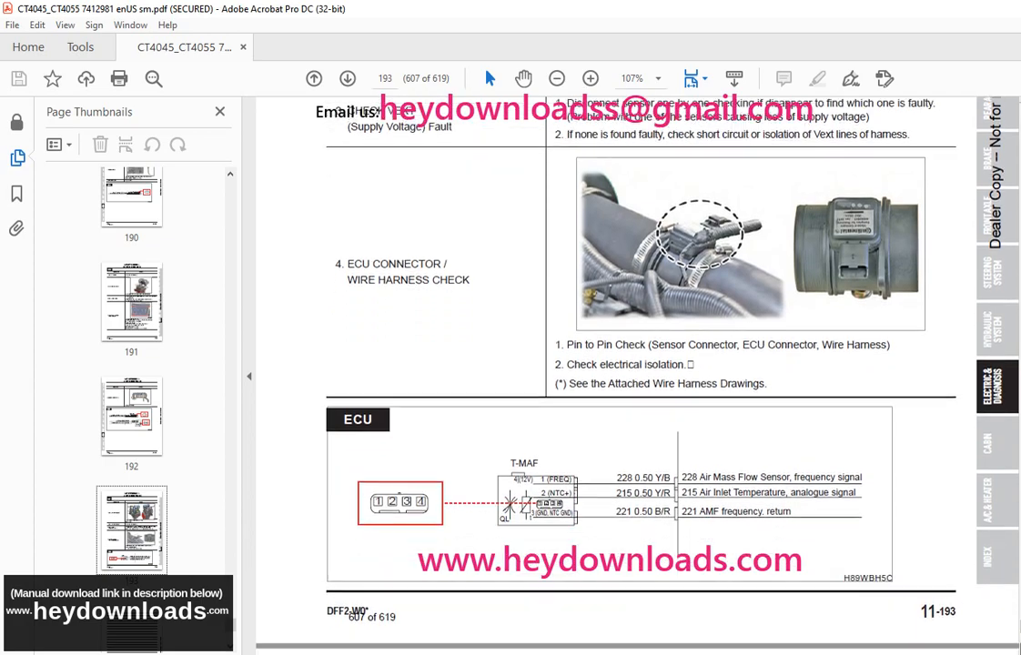